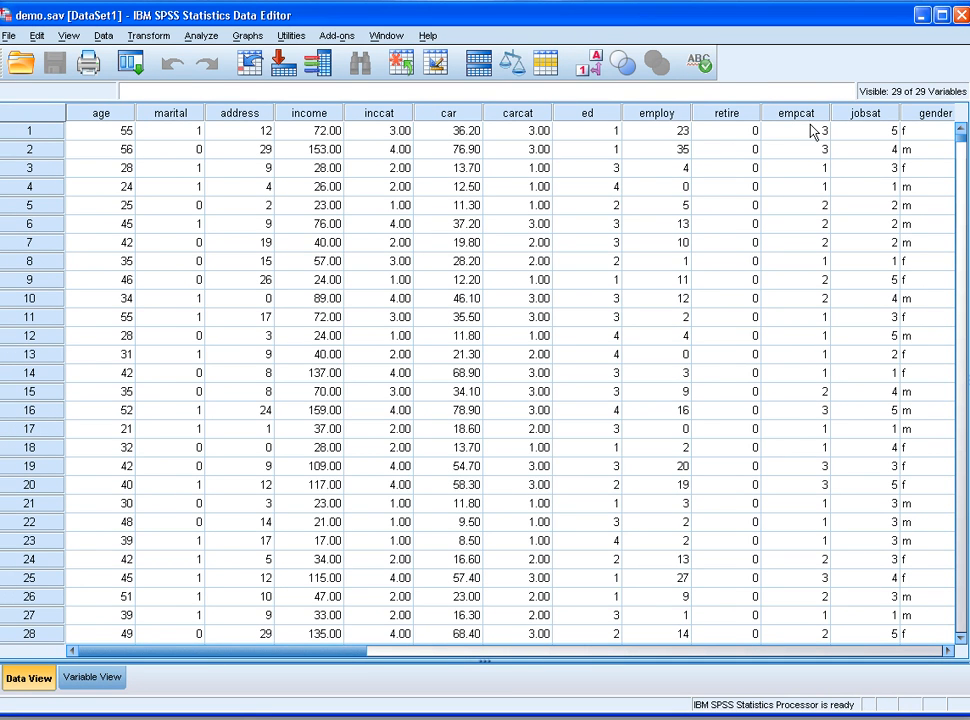
mouse_move(204, 38)
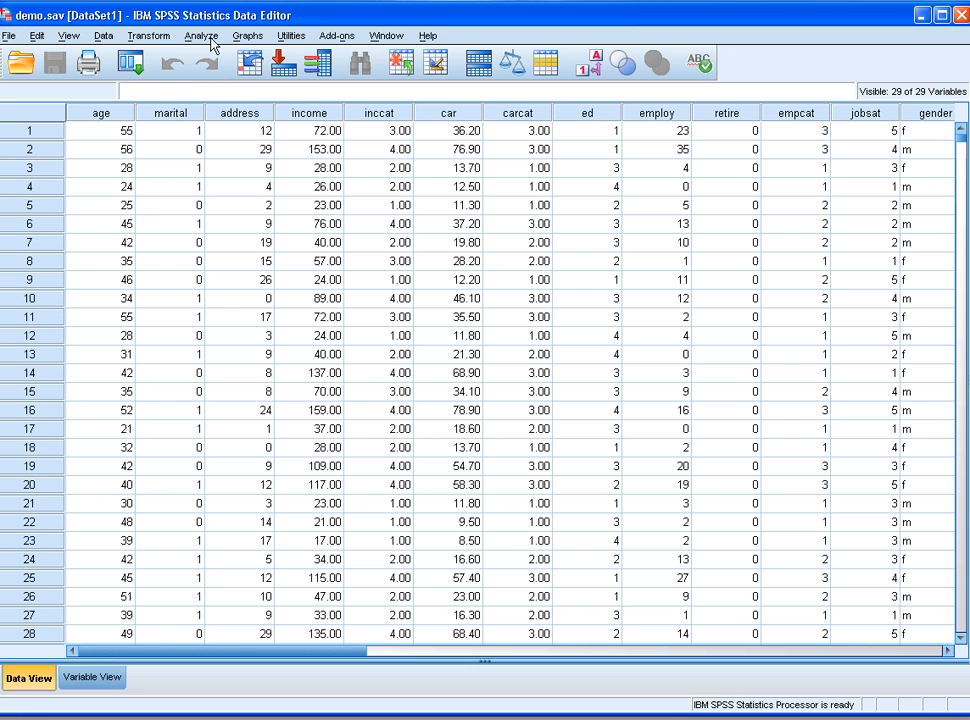
Browse the Analyze menu to the Descriptive Statistics submenu listing Crosstabs.
click(200, 36)
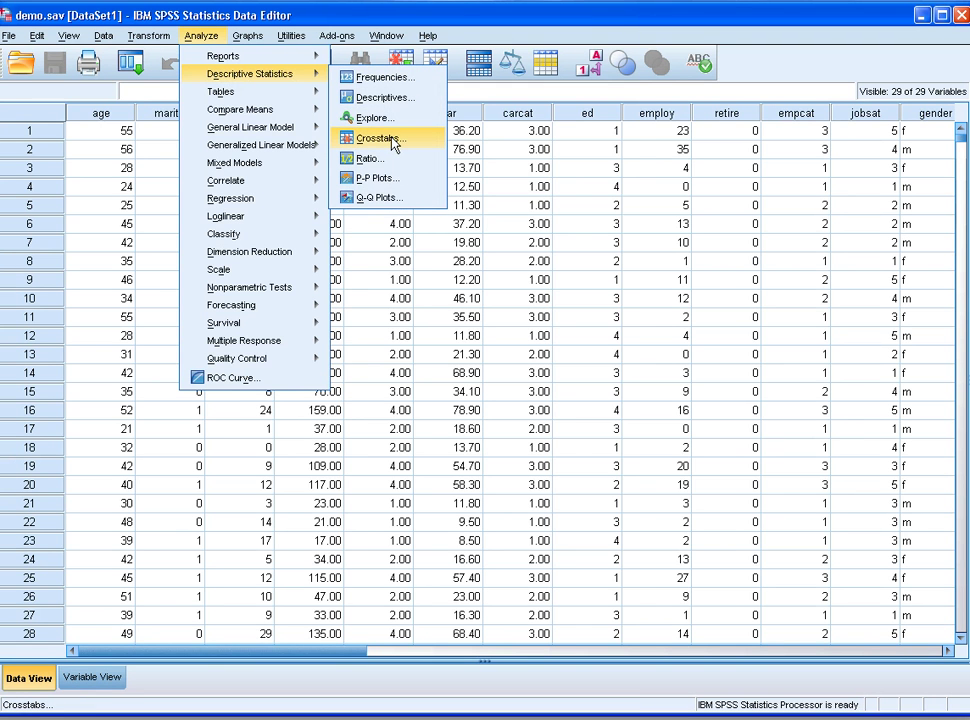
Start Crosstabs with Income category in Row(s) and Primary vehicle price category in Column(s).
click(378, 138)
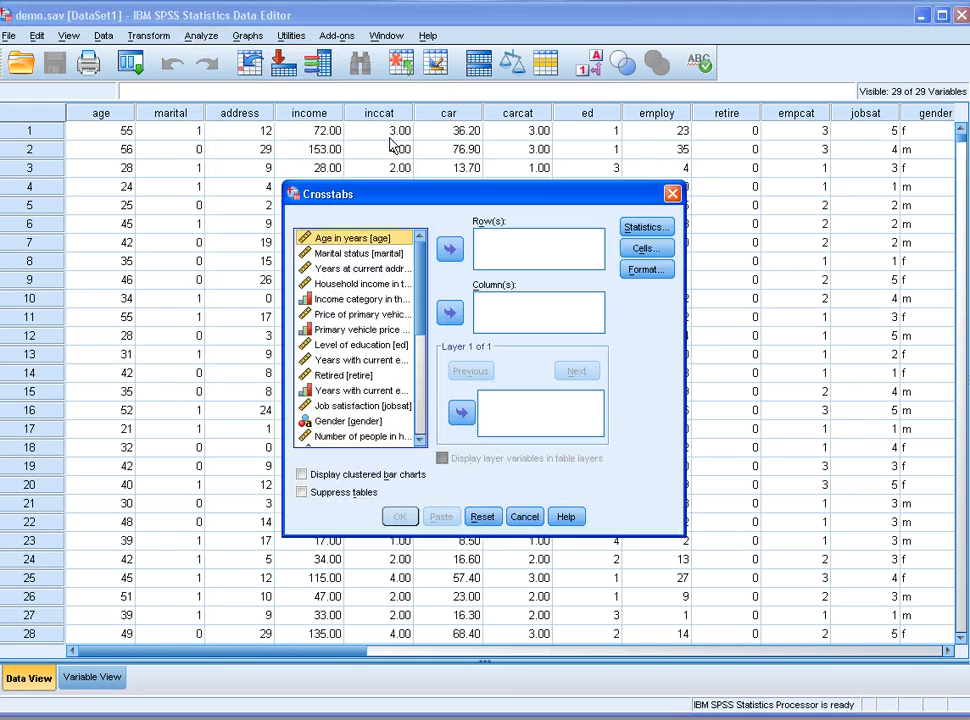
click(356, 300)
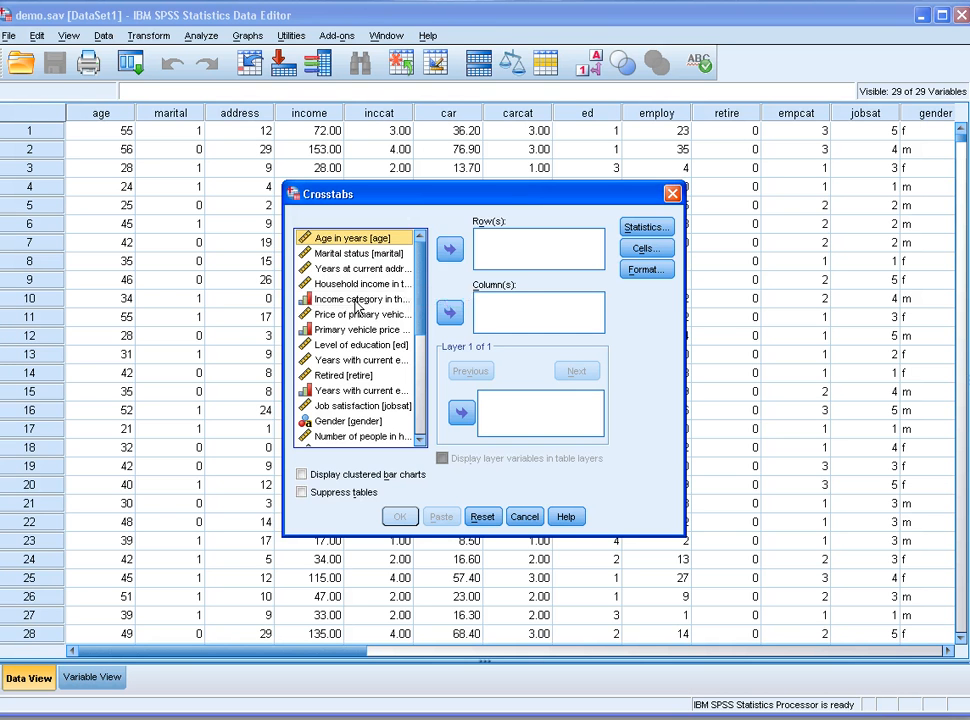
click(448, 248)
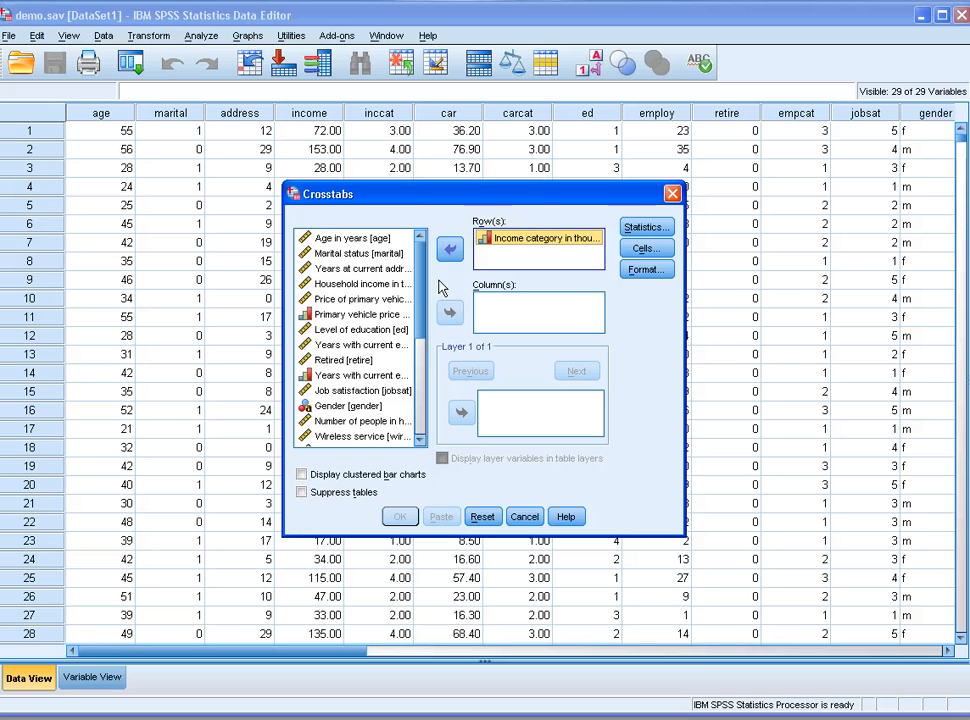
click(360, 314)
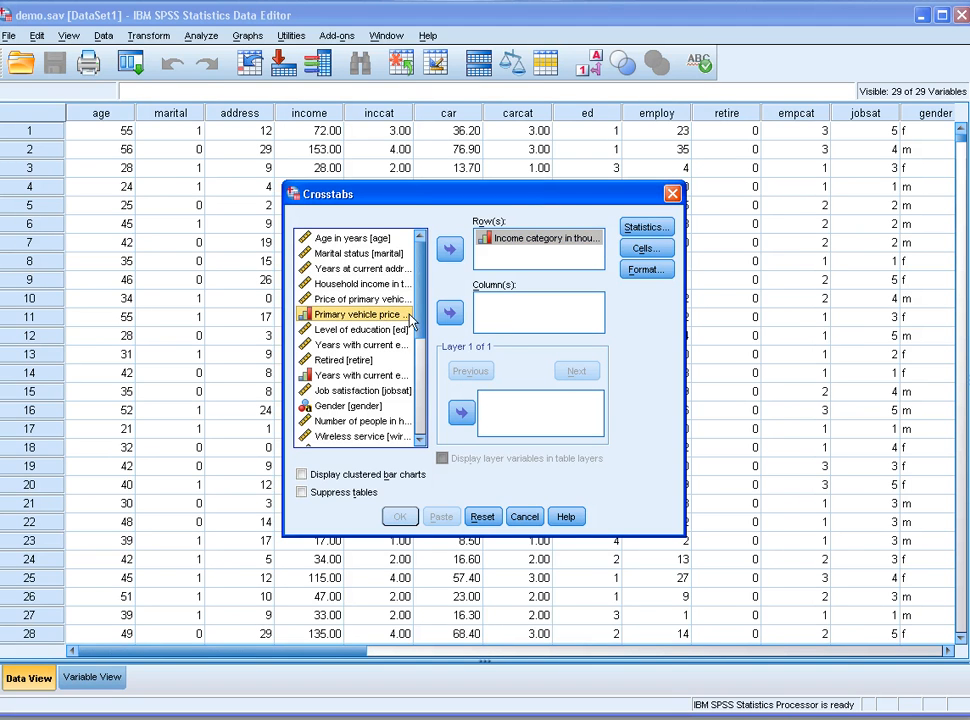
click(448, 312)
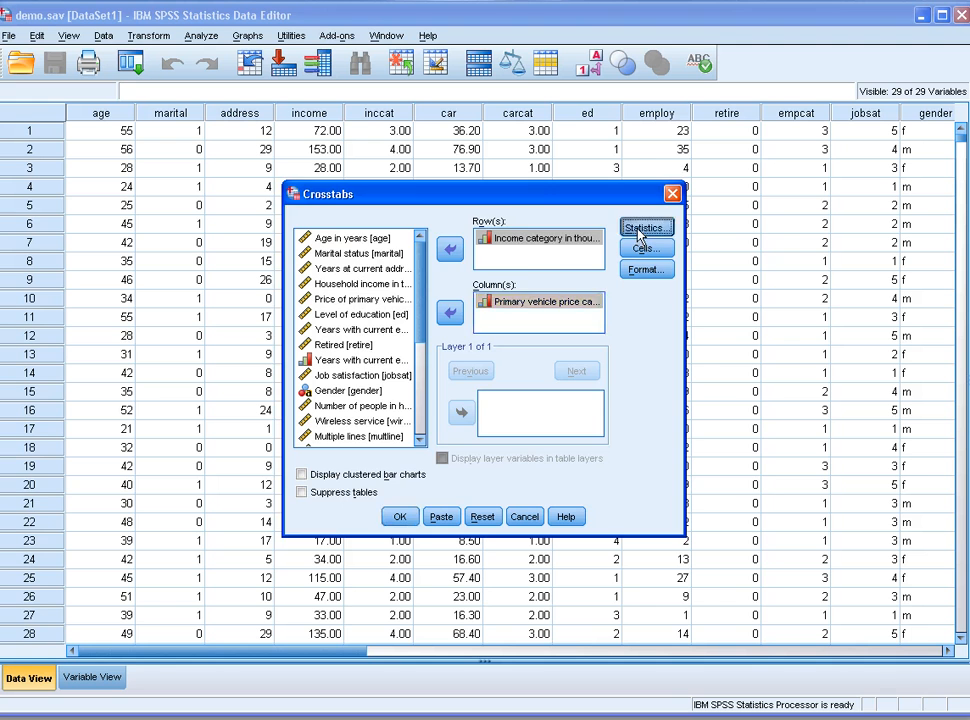
Request the Chi-square statistic for the crosstab in the Statistics options.
click(644, 228)
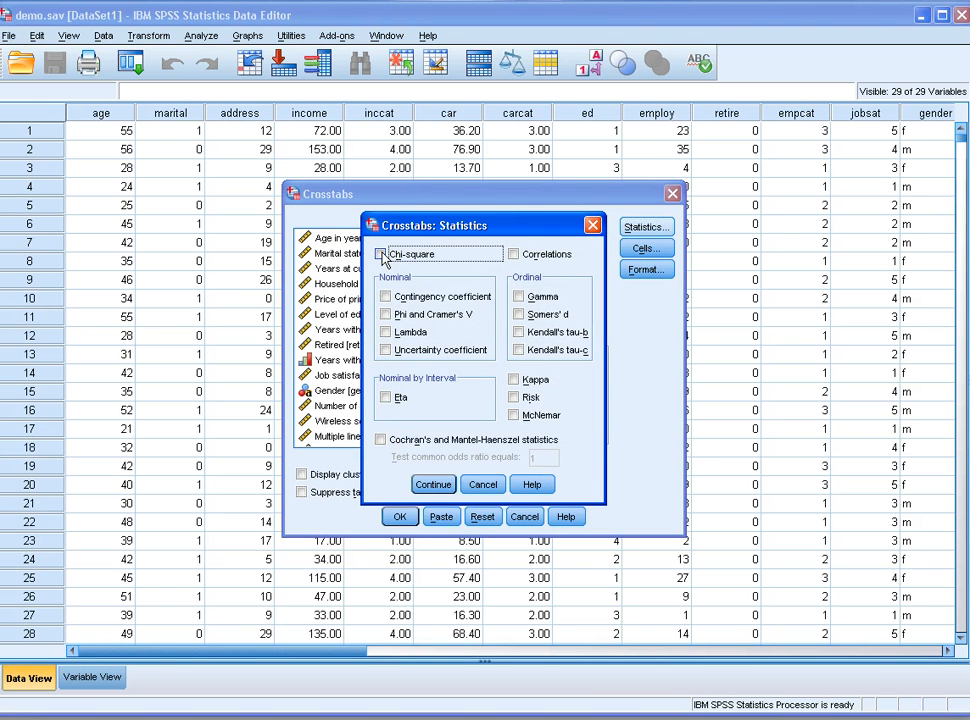
click(380, 252)
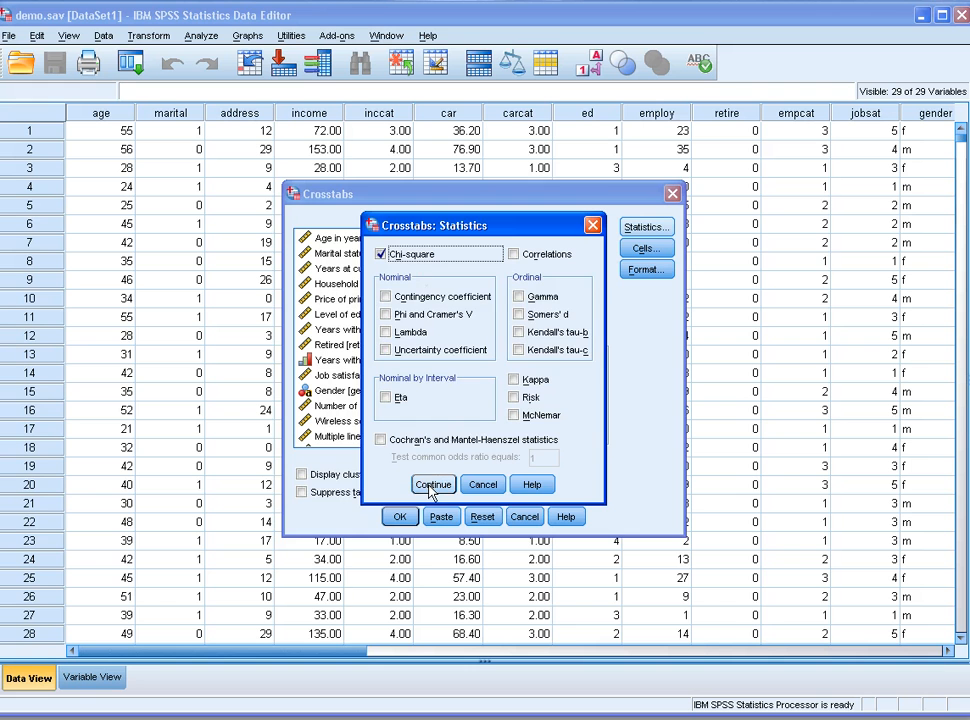
click(432, 484)
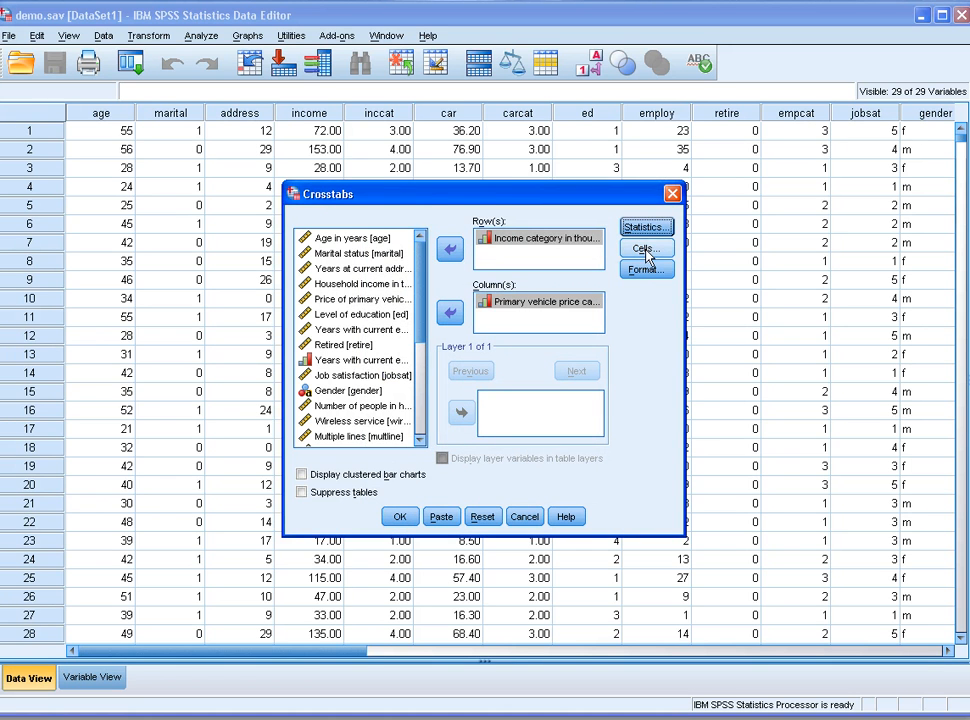
Show Row, Column and Total percentages with observed counts in the crosstab cells.
click(644, 248)
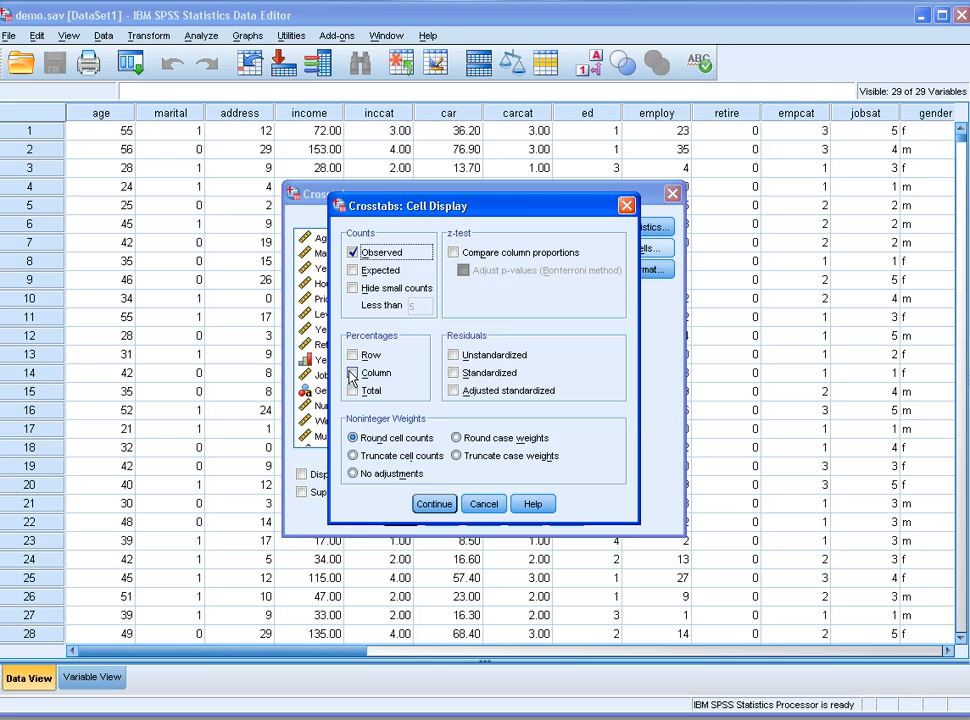
click(352, 372)
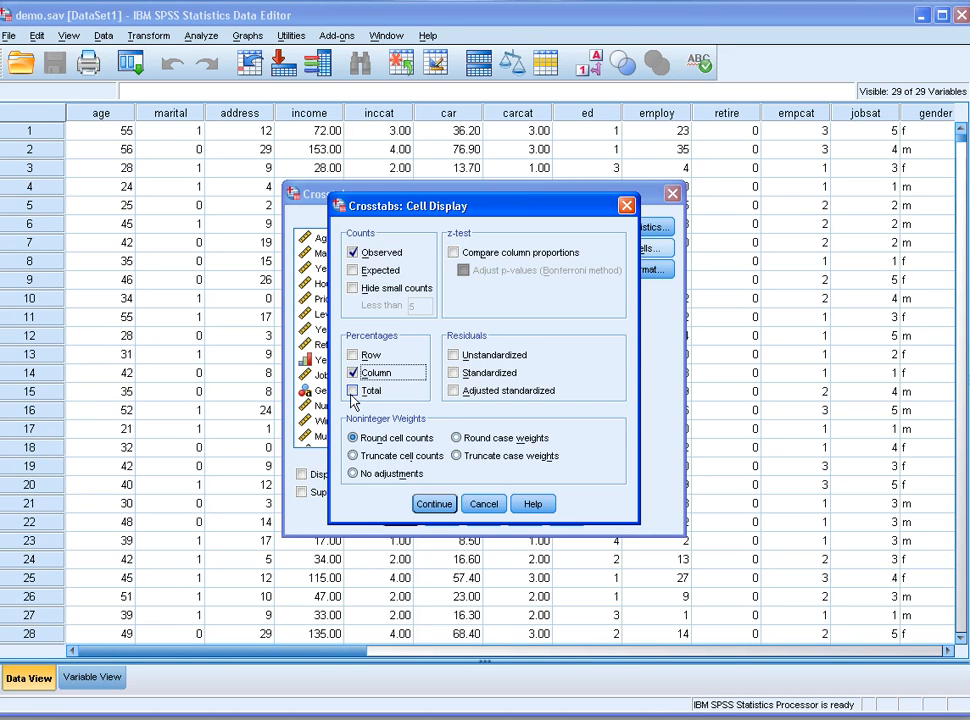
click(352, 372)
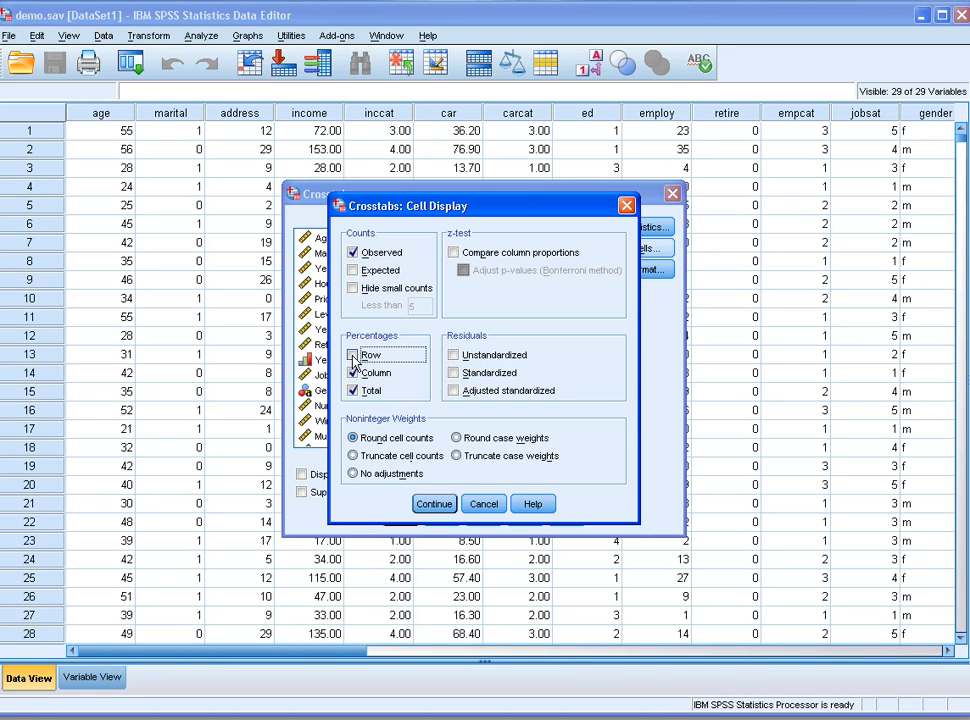
click(352, 356)
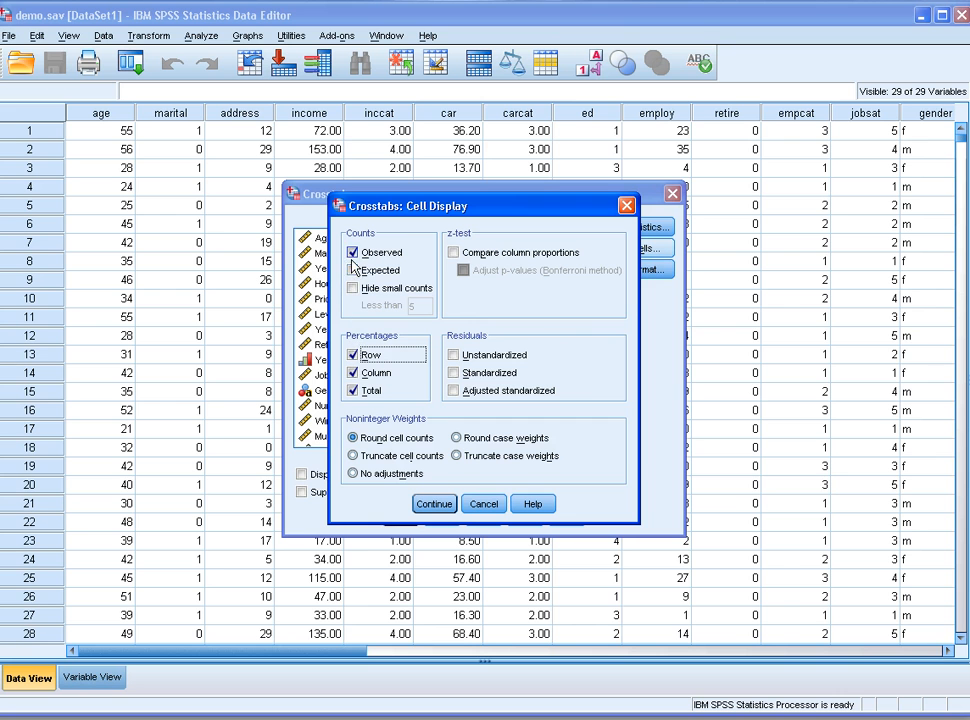
click(352, 270)
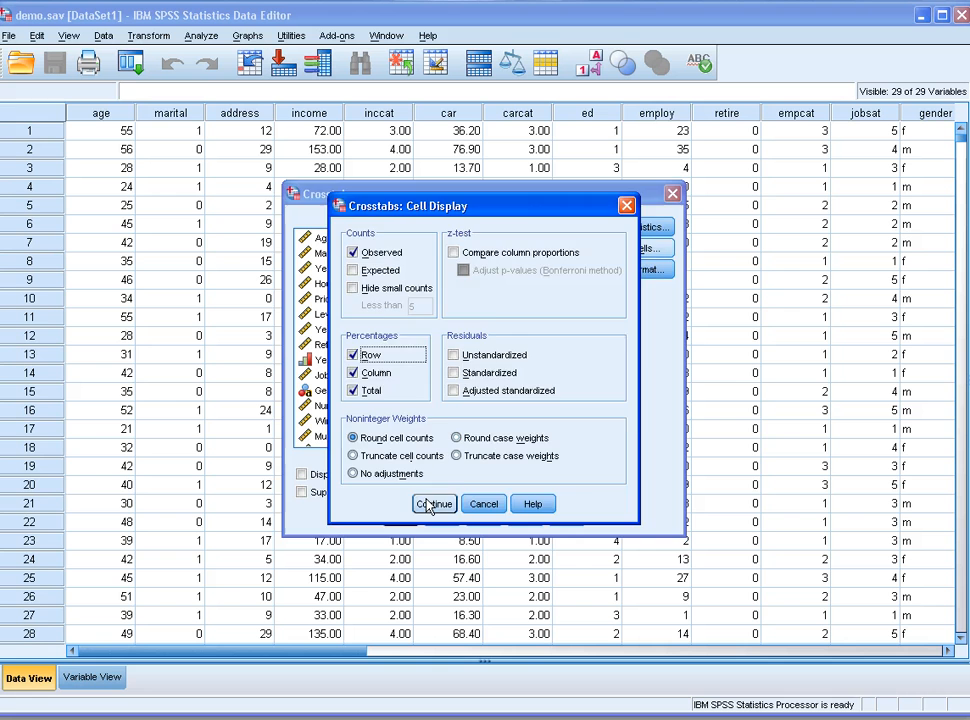
click(432, 504)
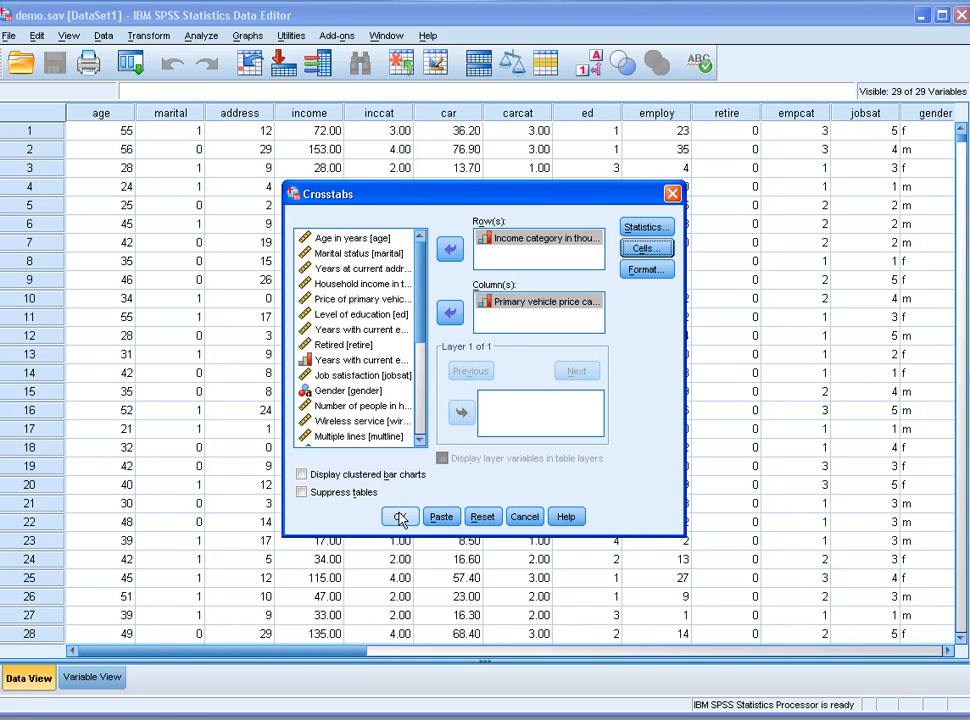
click(400, 516)
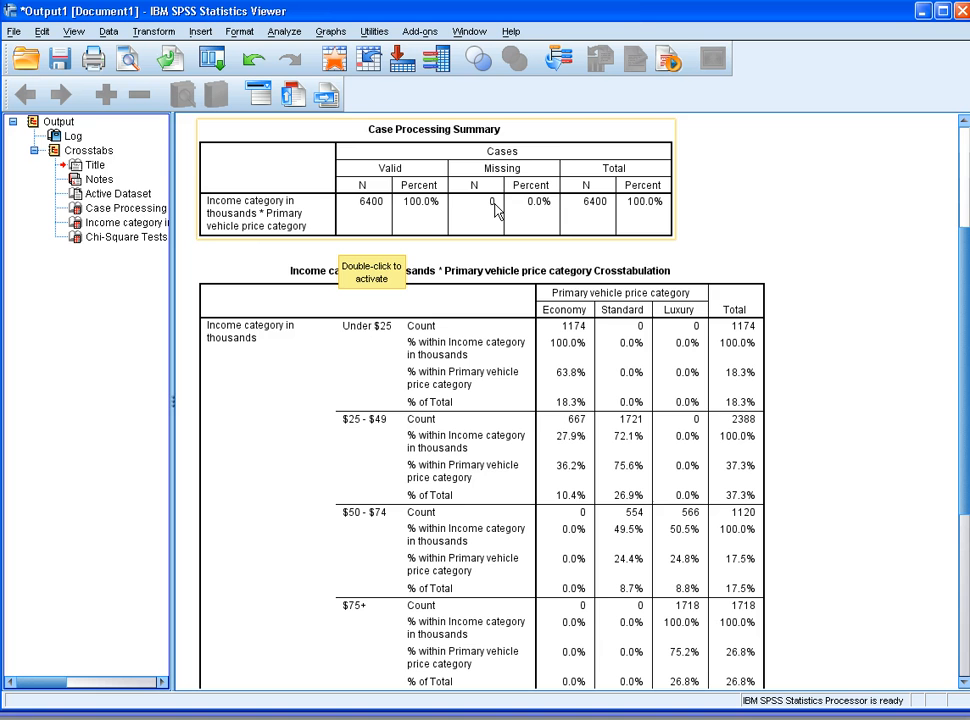
mouse_move(430, 404)
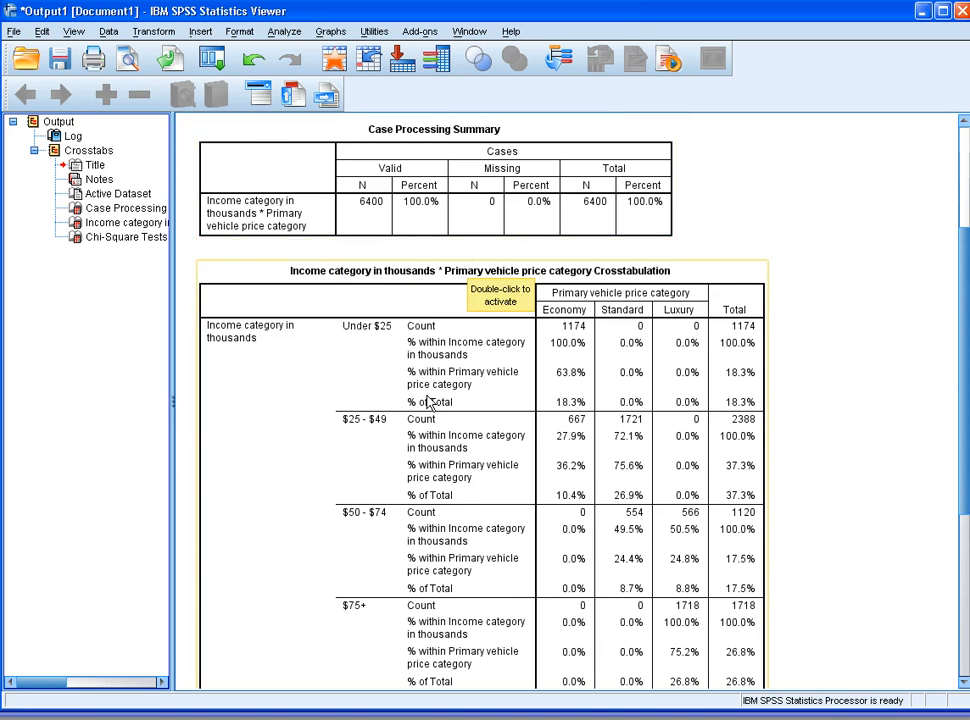
scroll(down, 3)
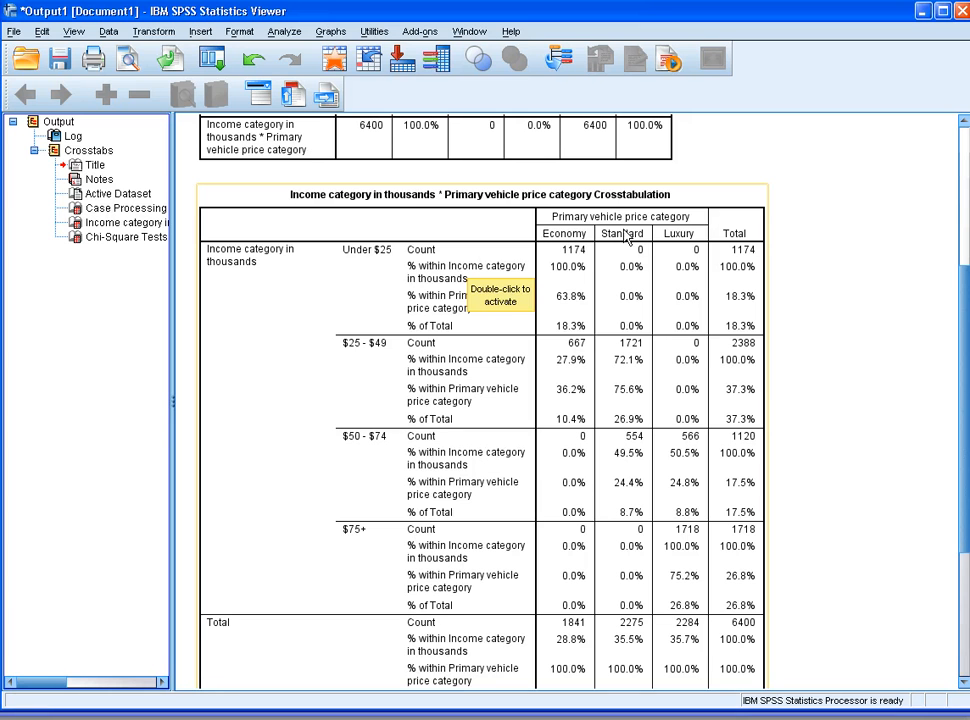
mouse_move(684, 230)
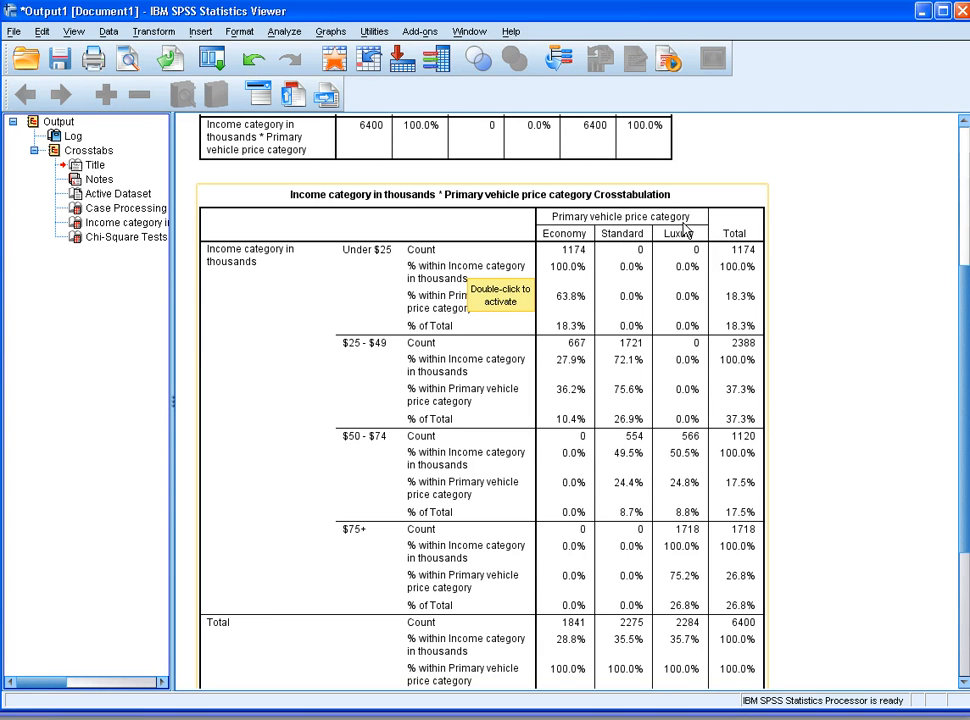
mouse_move(560, 244)
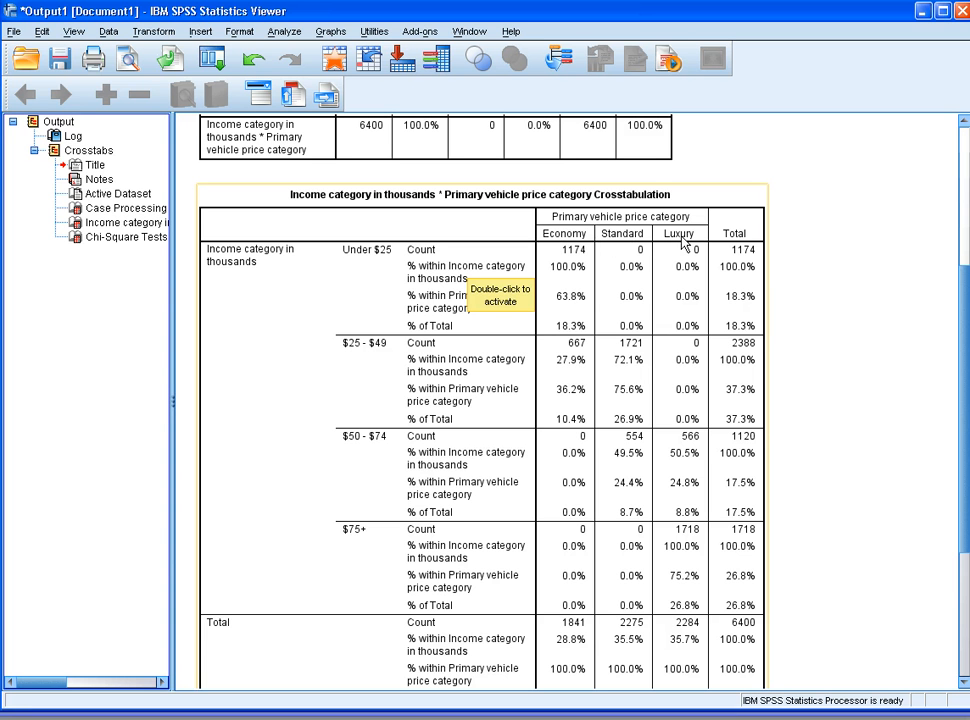
mouse_move(244, 288)
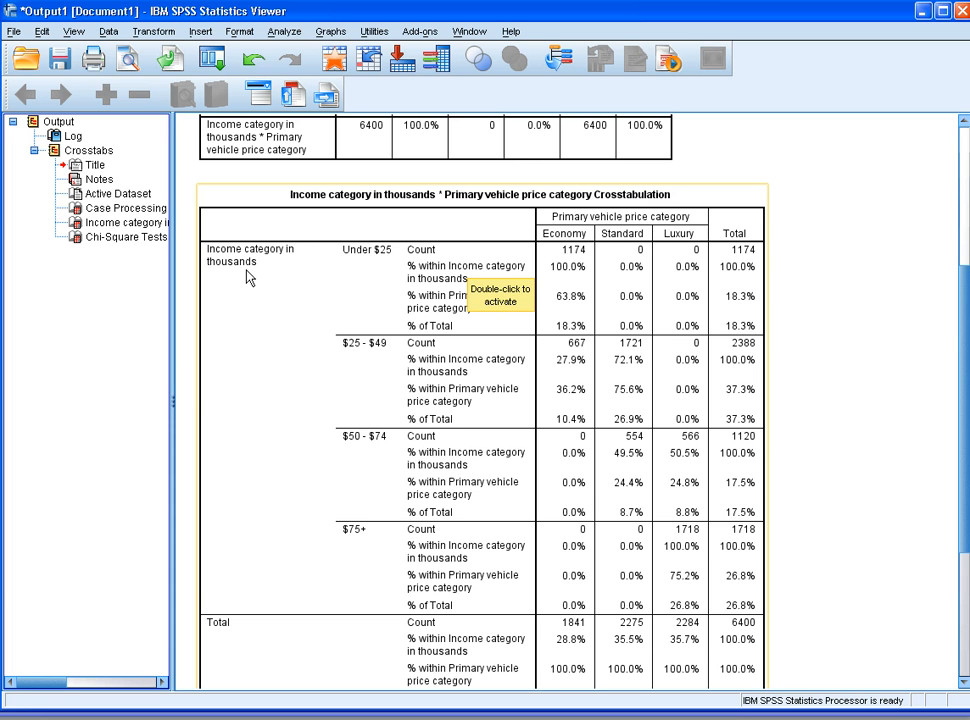
mouse_move(366, 488)
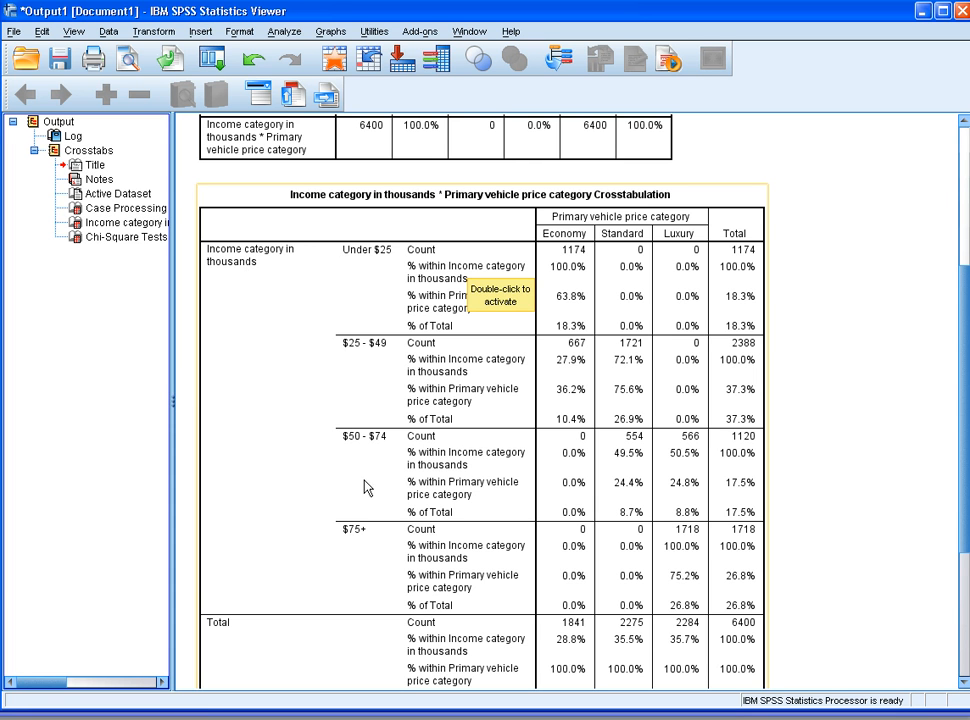
mouse_move(424, 438)
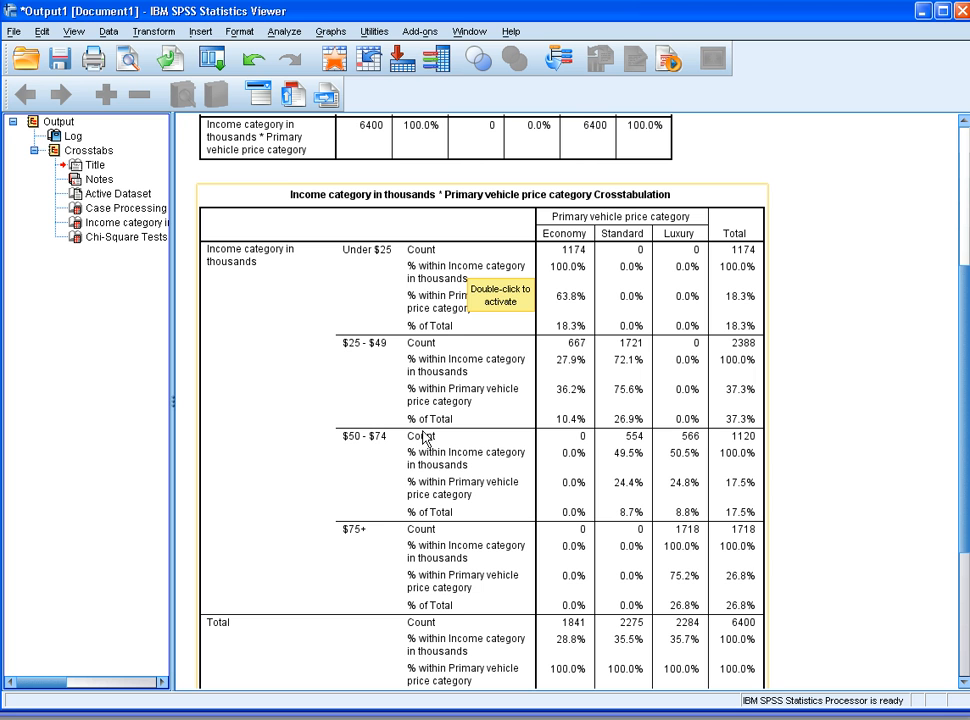
mouse_move(572, 280)
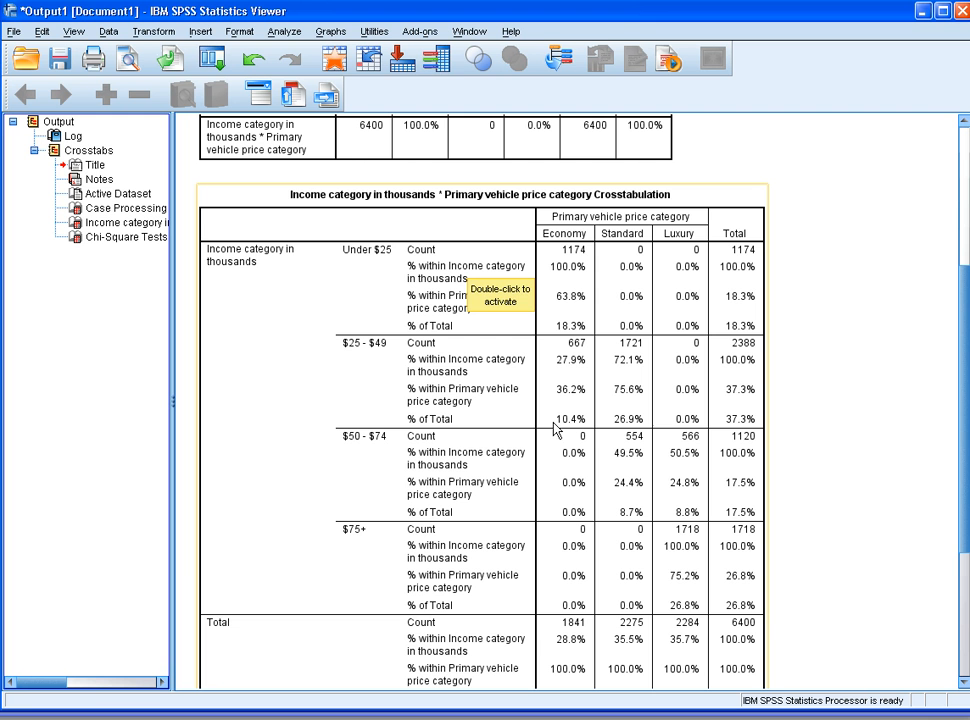
mouse_move(536, 488)
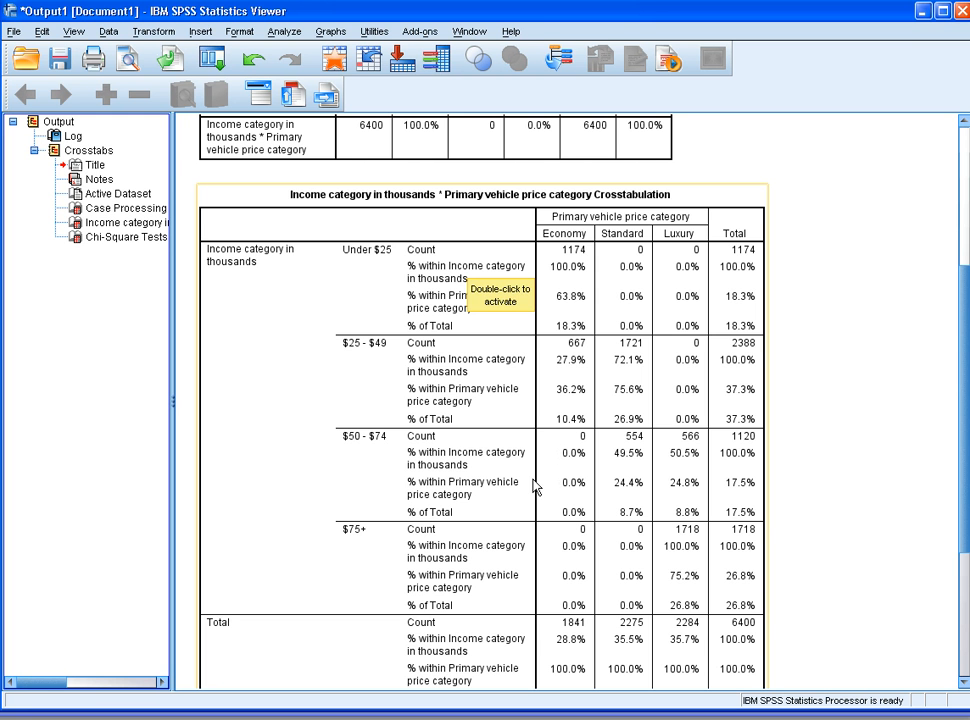
Scroll the Output Viewer down to the Chi-Square Tests table (Pearson 8204.521, 6 df).
scroll(down, 3)
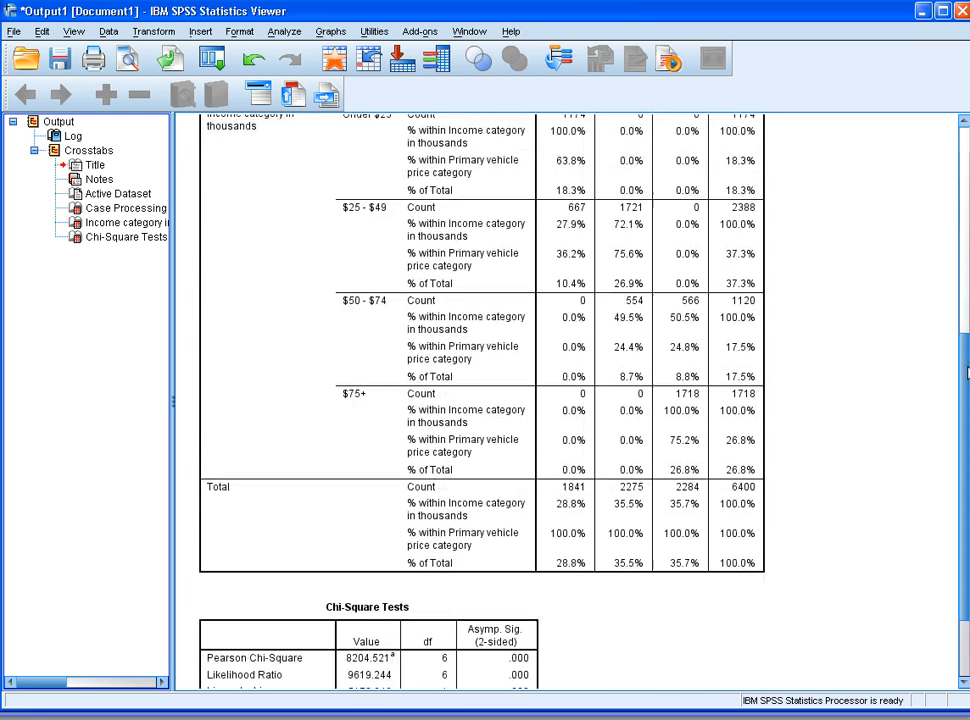
scroll(down, 3)
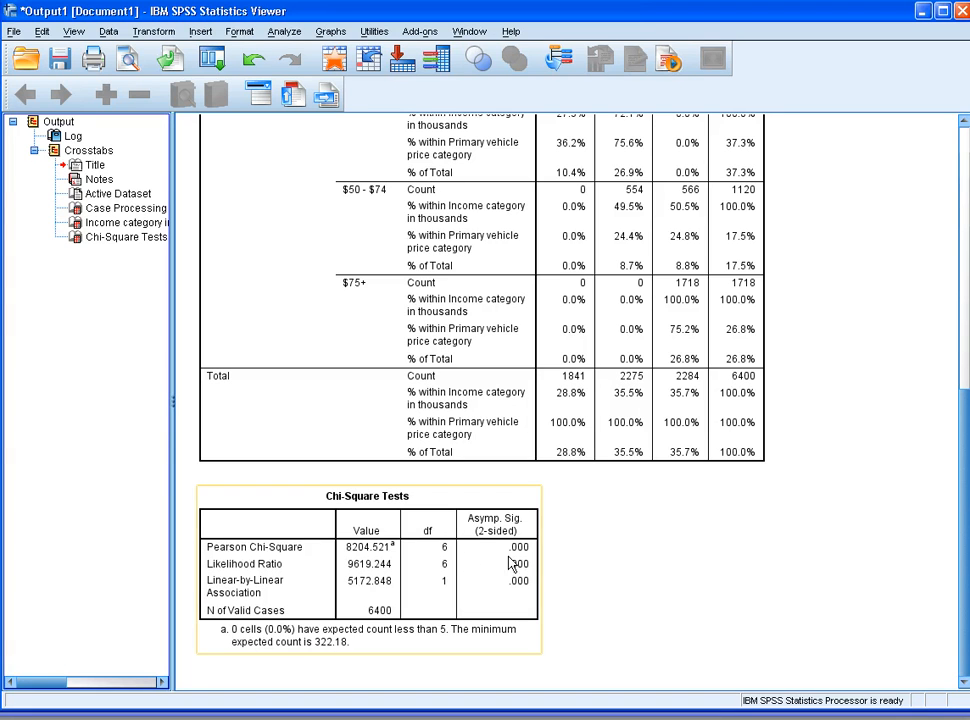
mouse_move(232, 580)
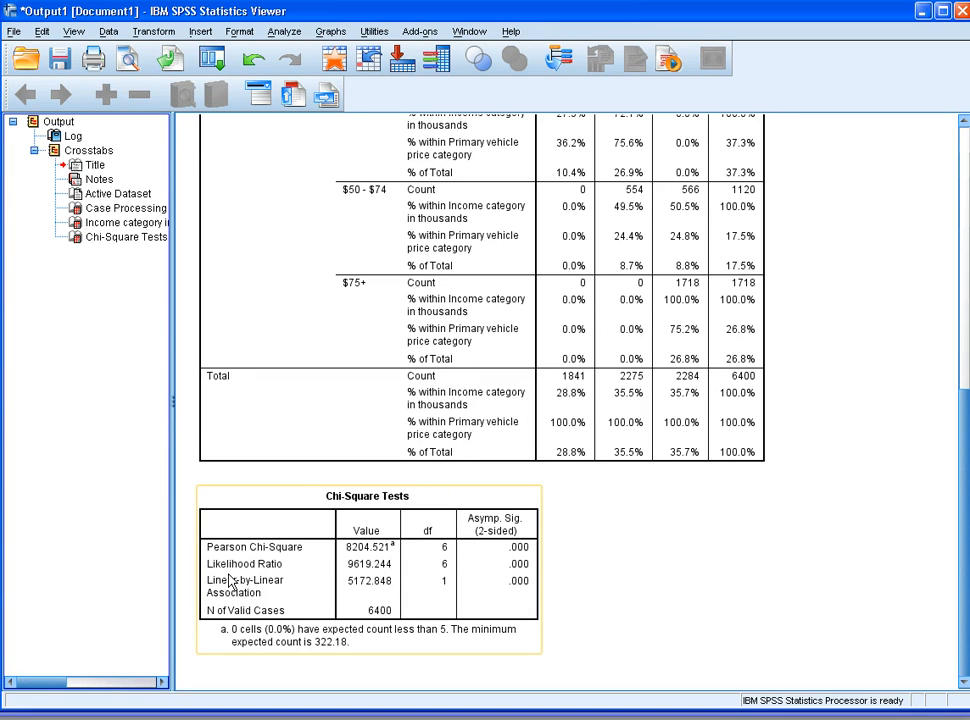
mouse_move(520, 560)
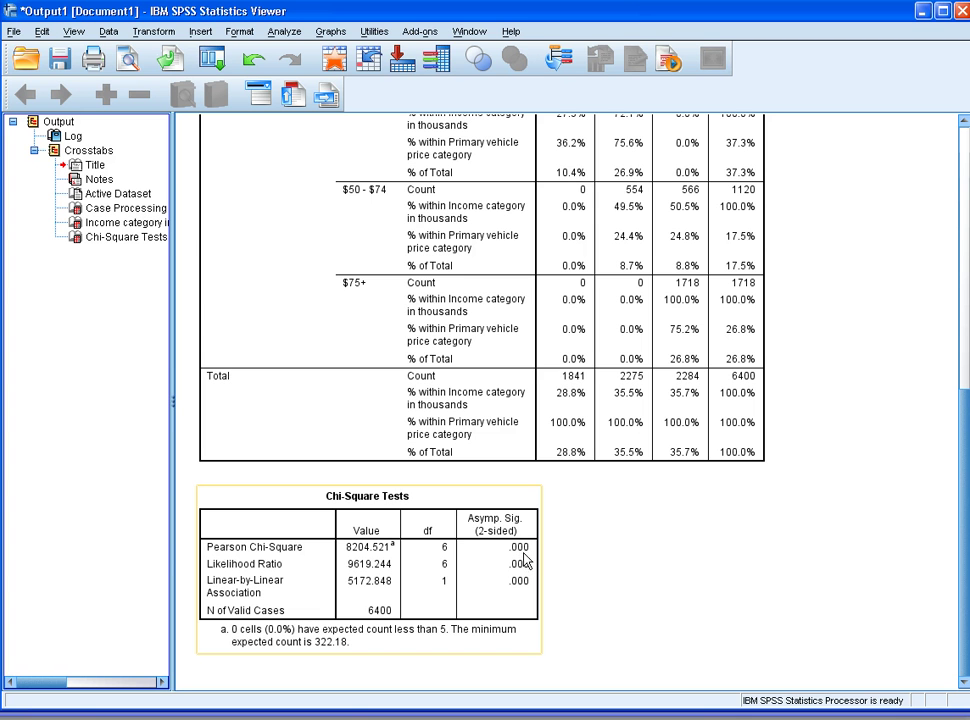
mouse_move(530, 558)
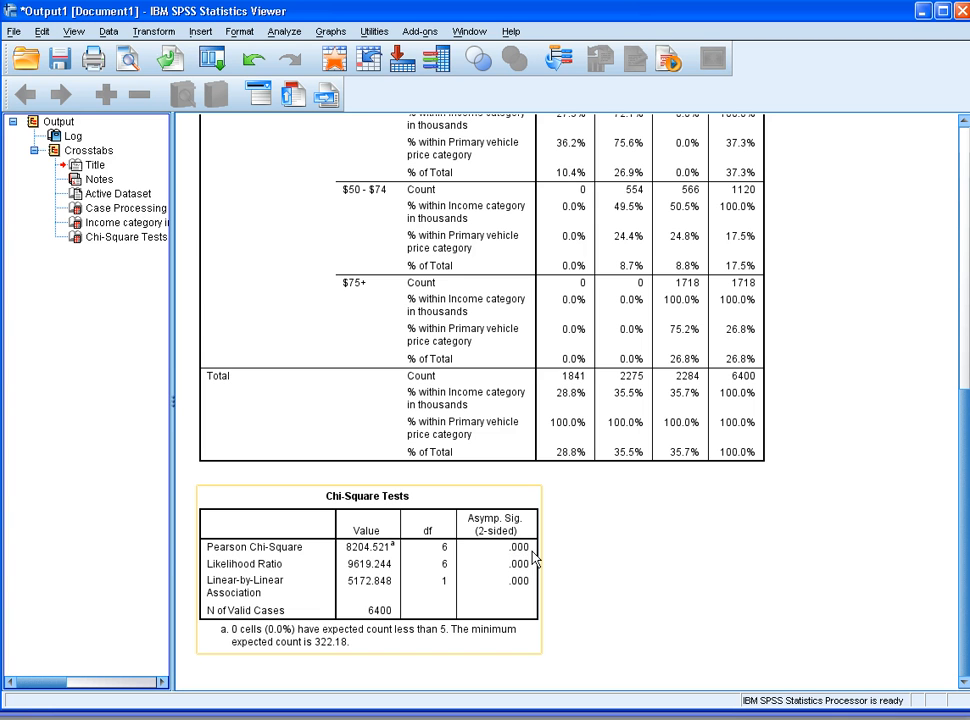
mouse_move(524, 558)
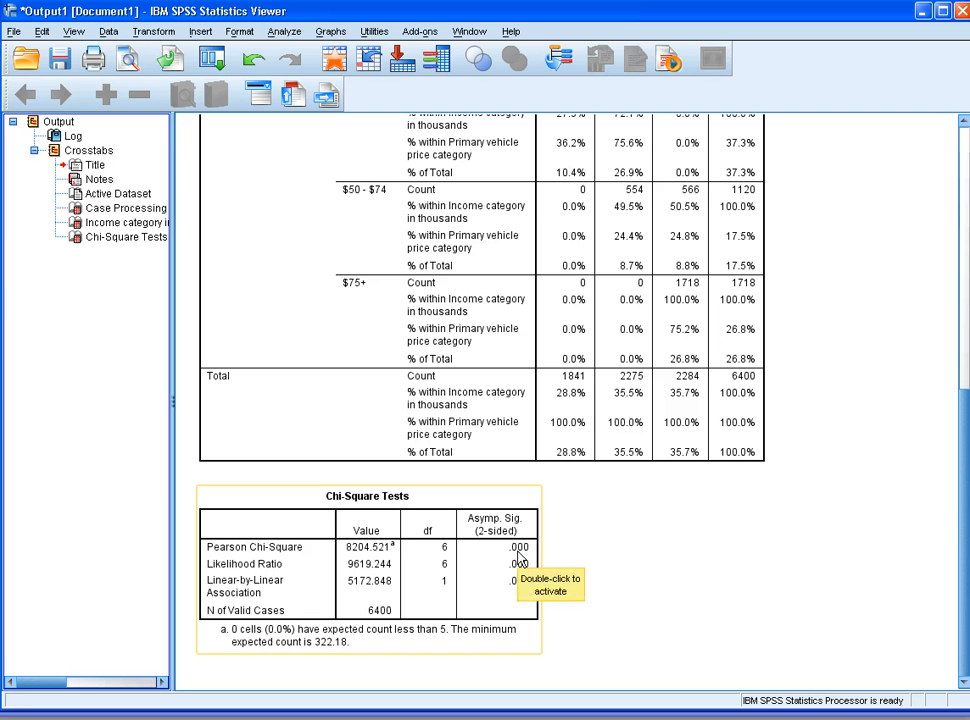